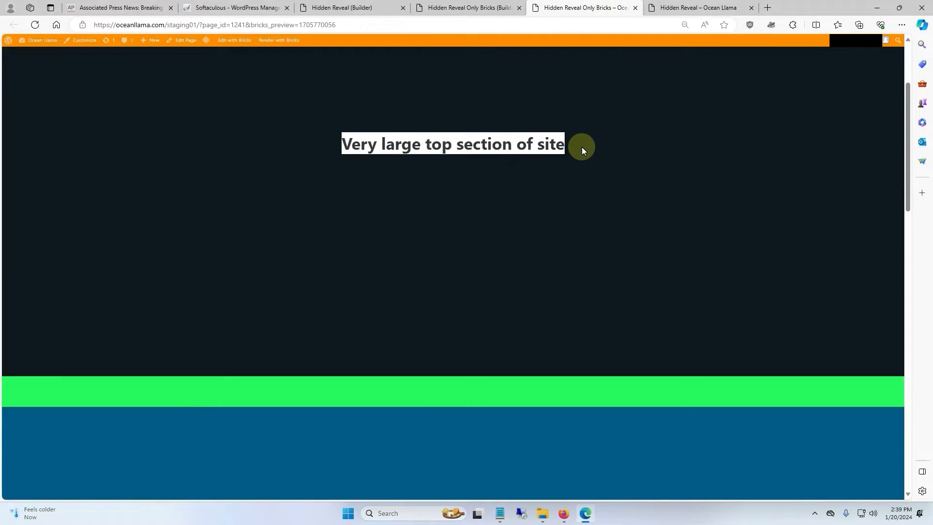
Scroll the preview to reveal the green 'I am a heading' section beneath the dark top section.
{"action": "scroll", "scroll_direction": "down", "scroll_amount": 3}
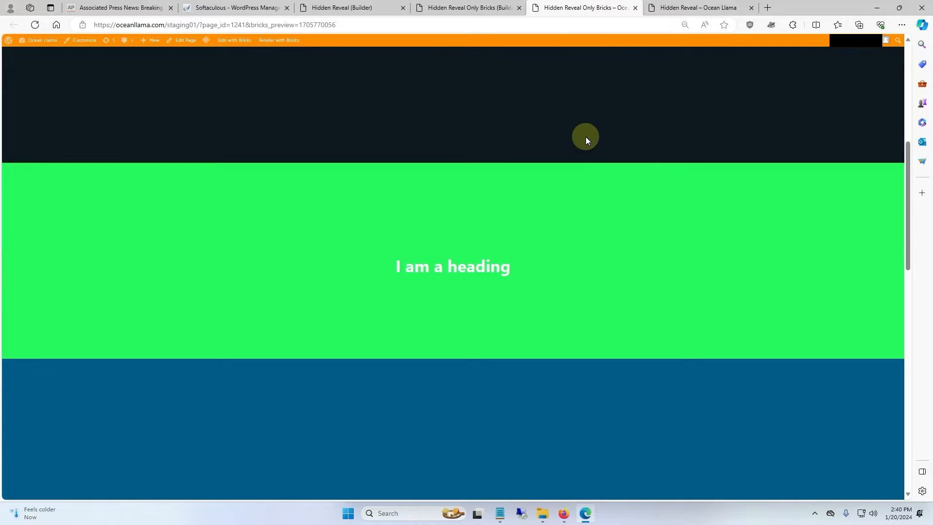
{"action": "mouse_move", "coordinate": [579, 459]}
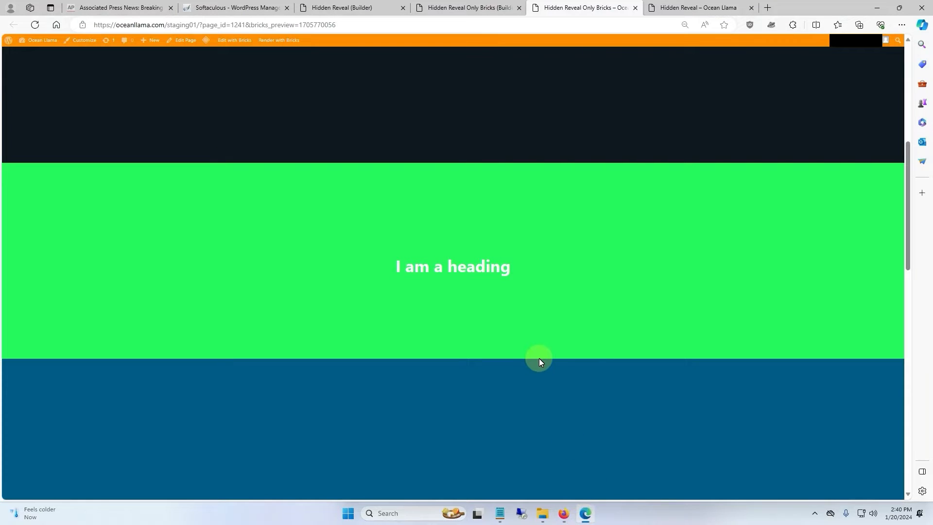
{"action": "mouse_move", "coordinate": [537, 360]}
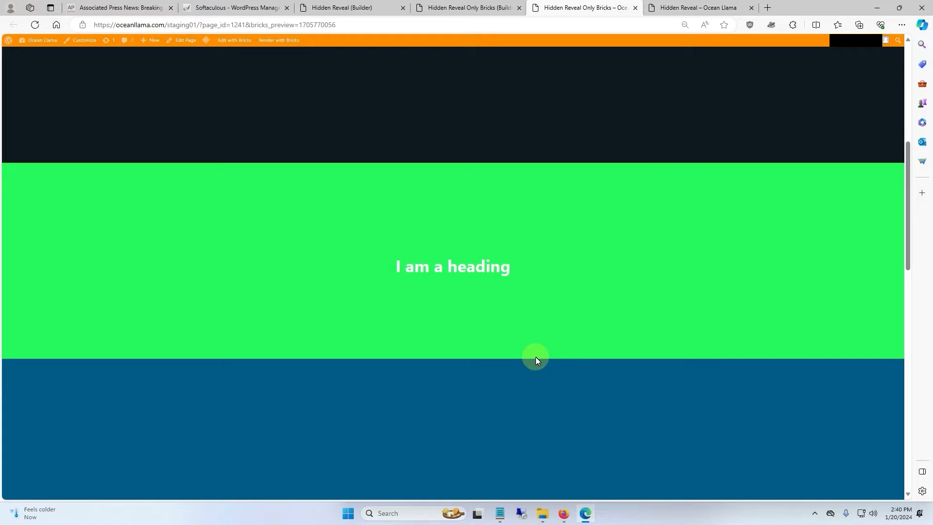
{"action": "mouse_move", "coordinate": [590, 349]}
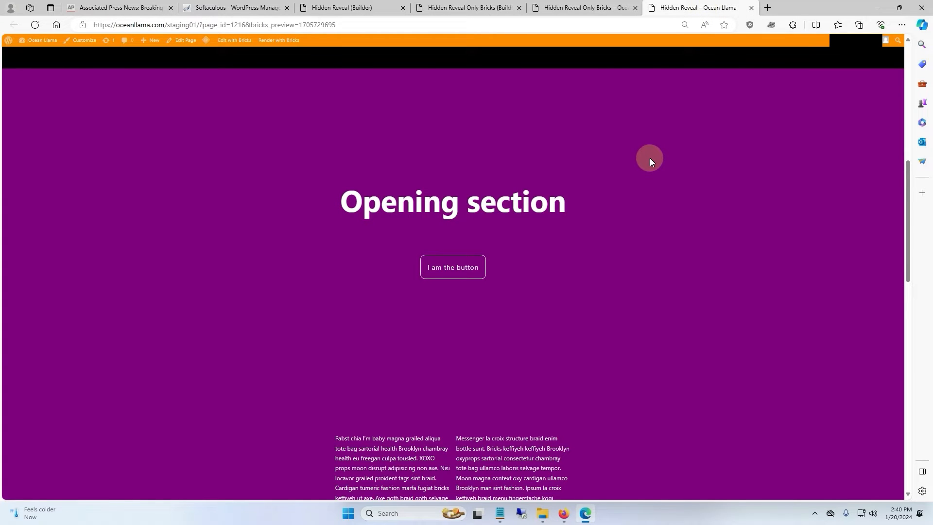
Switch to the Scroll reveal Tutorial builder page with its two empty sections.
{"action": "scroll", "scroll_direction": "down", "scroll_amount": 3}
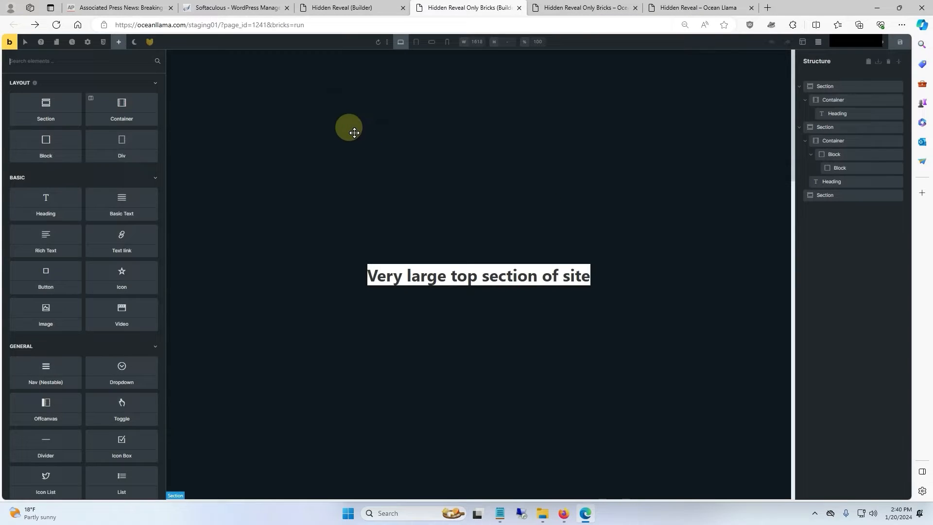
{"action": "left_click", "coordinate": [57, 42]}
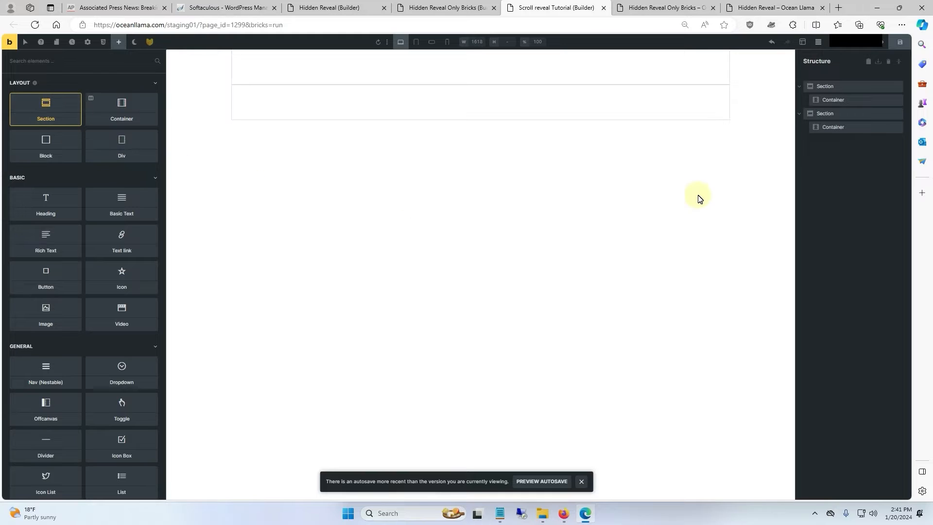
Select the first section and centre its content along the cross axis.
{"action": "left_click", "coordinate": [824, 85]}
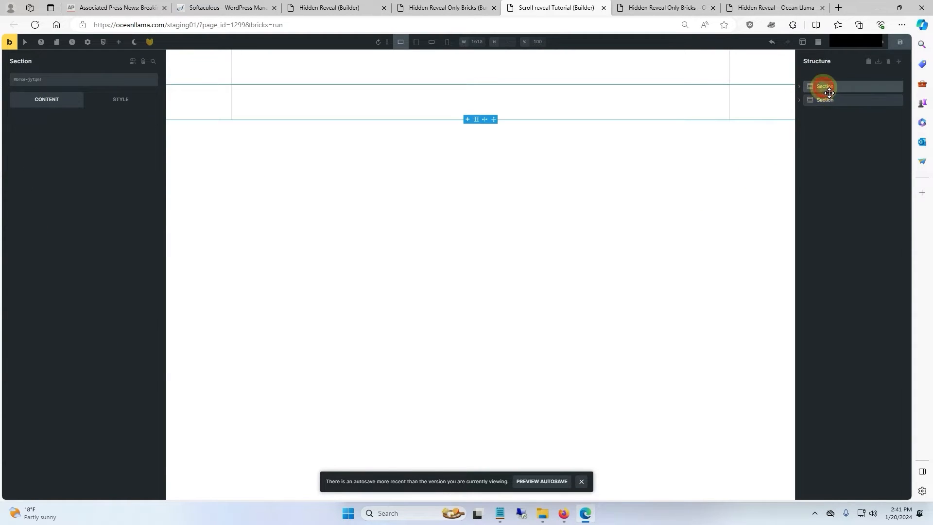
{"action": "left_click", "coordinate": [120, 99]}
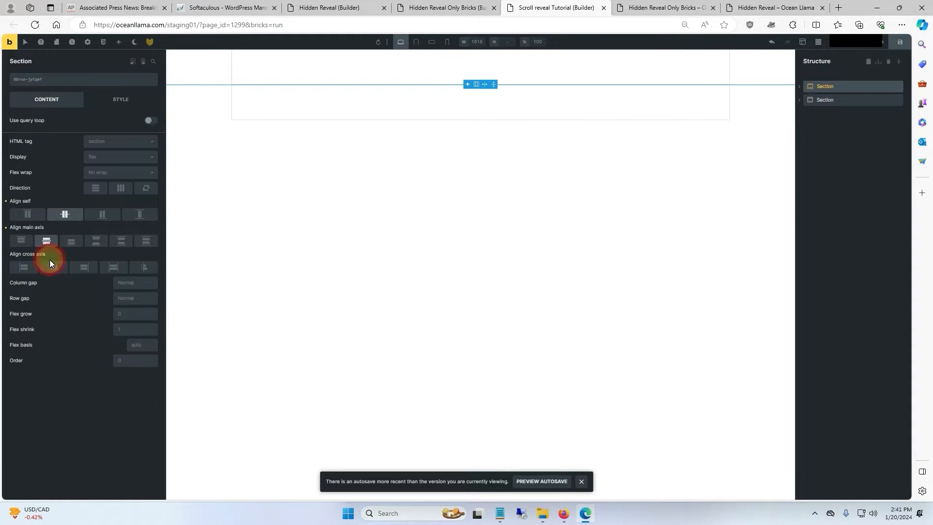
{"action": "left_click", "coordinate": [121, 99]}
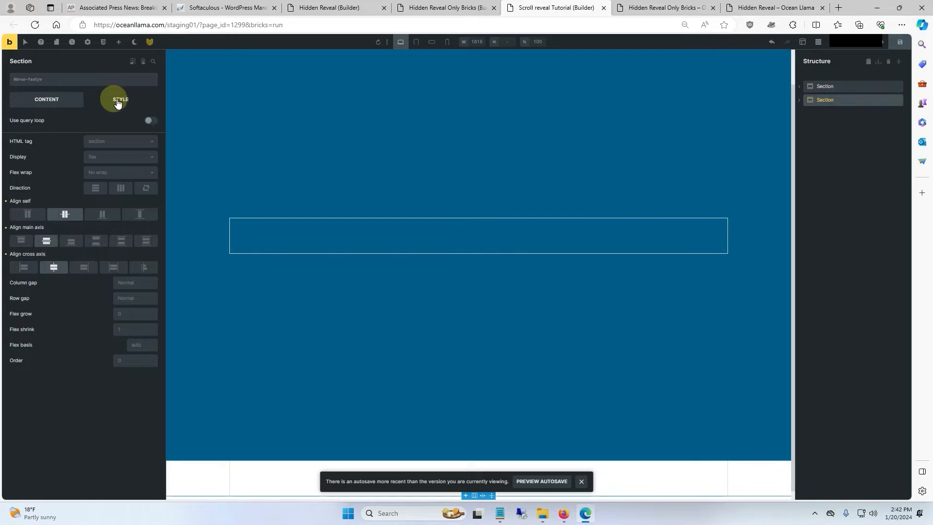
Give the first section a 100vh height and a blue background colour.
{"action": "left_click", "coordinate": [120, 99]}
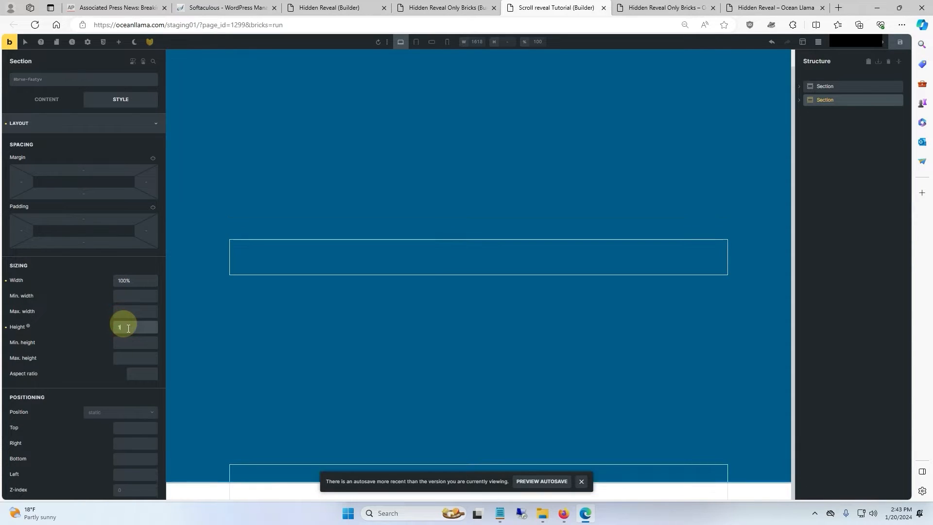
{"action": "type", "text": "100vh"}
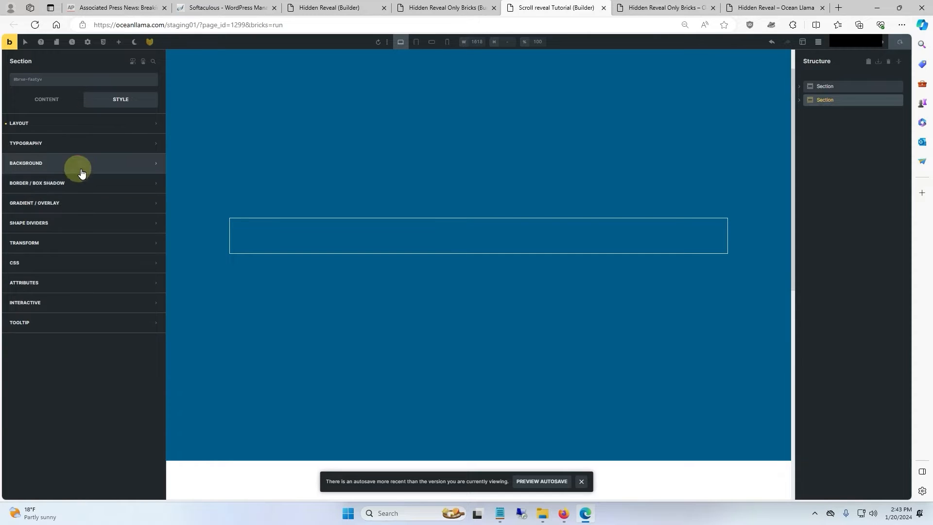
{"action": "left_click", "coordinate": [26, 164]}
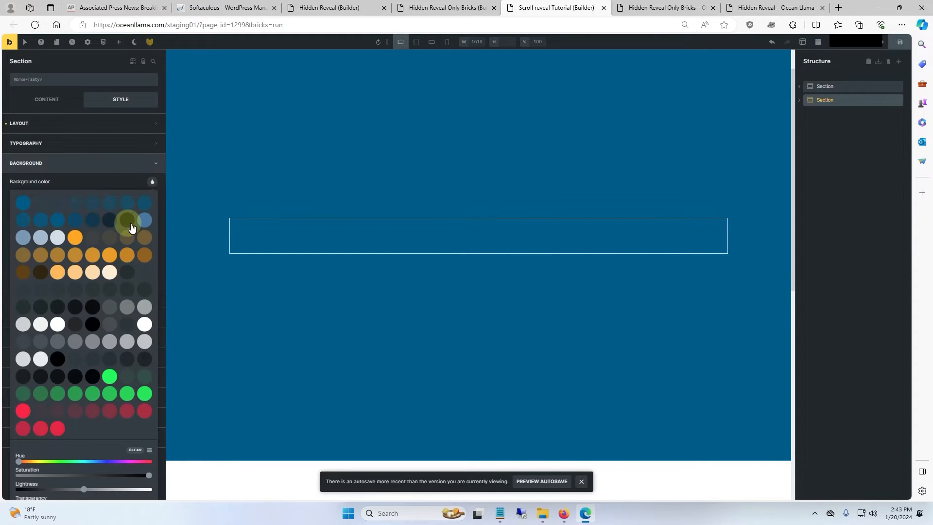
{"action": "left_click", "coordinate": [57, 430]}
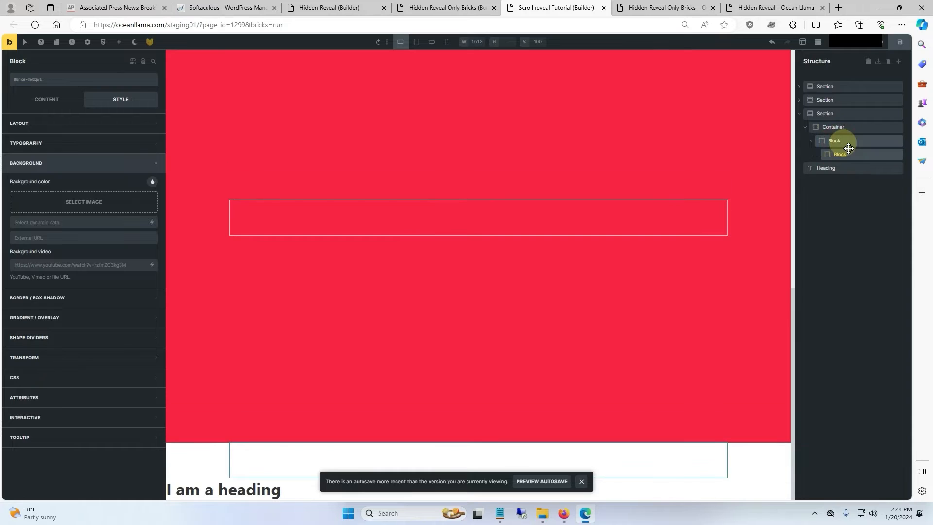
Move the heading so the blocks-and-heading section sits between the blue and red sections.
{"action": "left_click", "coordinate": [824, 113]}
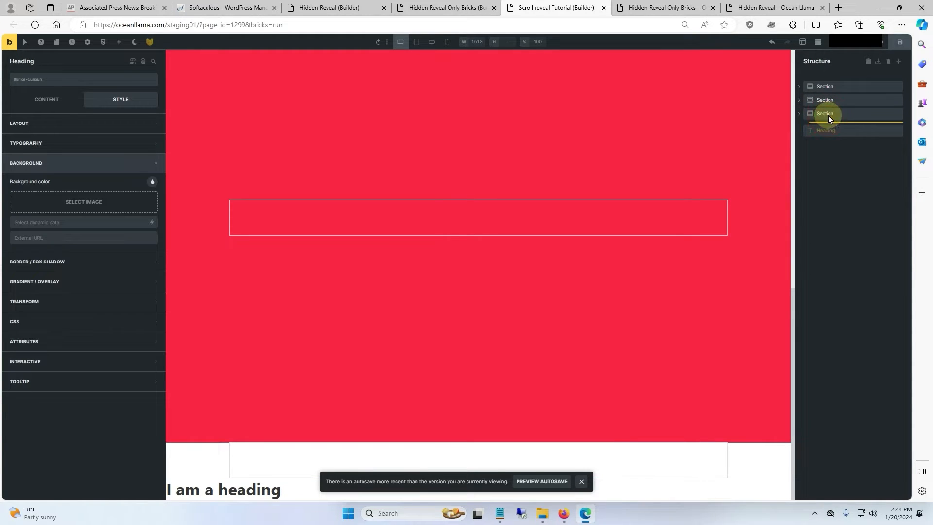
{"action": "left_click", "coordinate": [799, 113]}
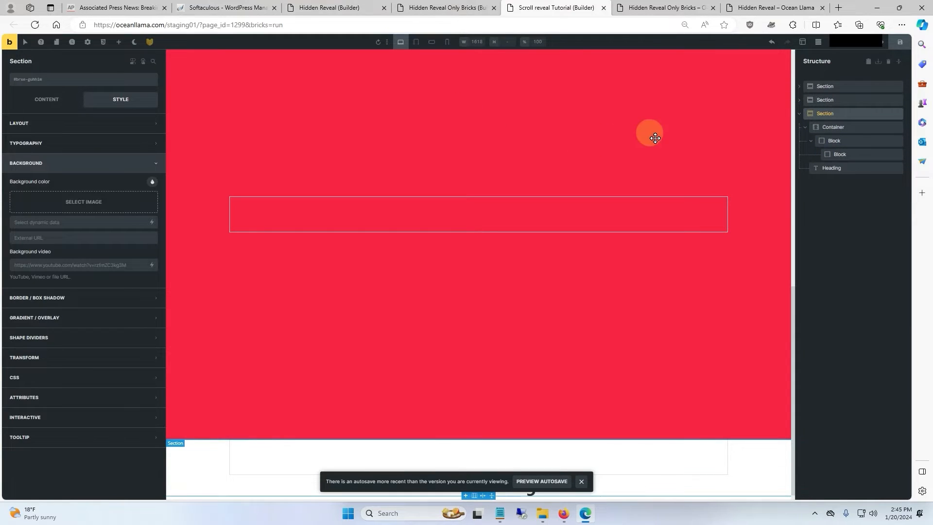
{"action": "left_click", "coordinate": [832, 99]}
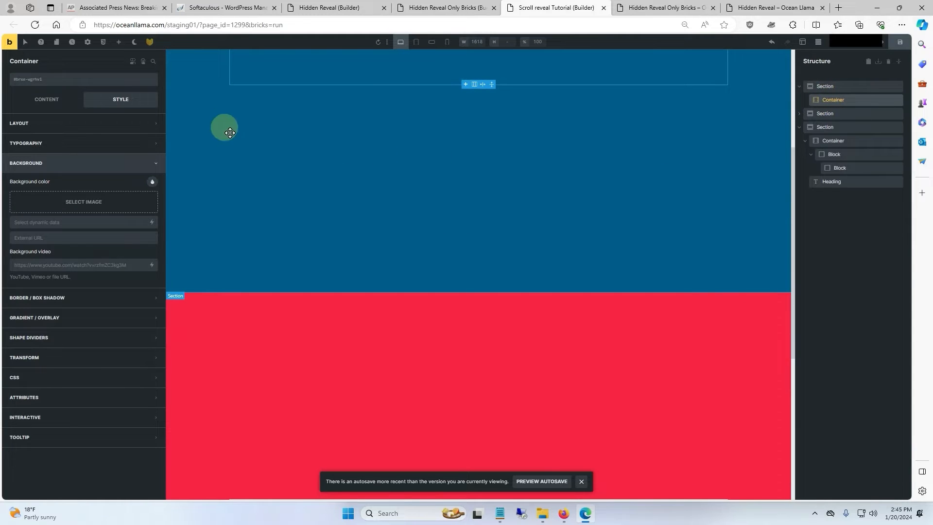
{"action": "left_click", "coordinate": [46, 100]}
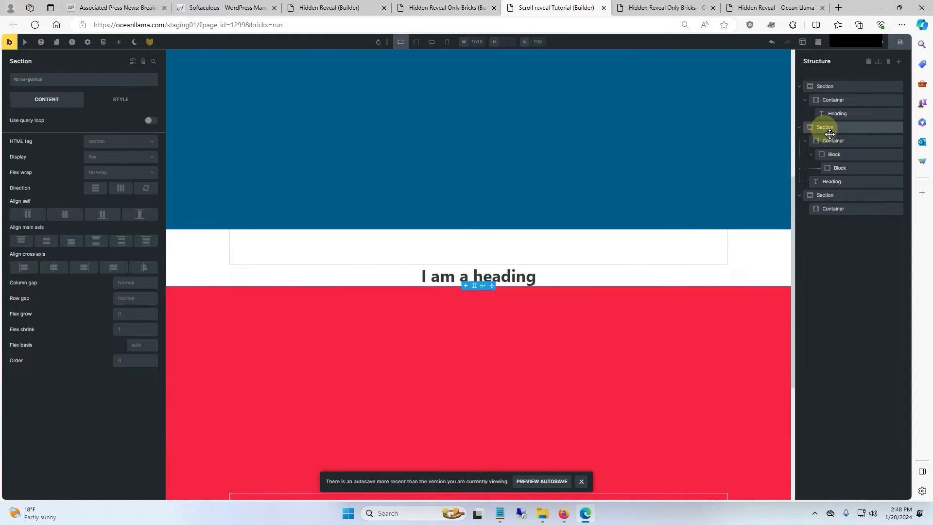
Set the middle section to 50vh and its container to 65vh with a green background.
{"action": "scroll", "scroll_direction": "down", "scroll_amount": 3}
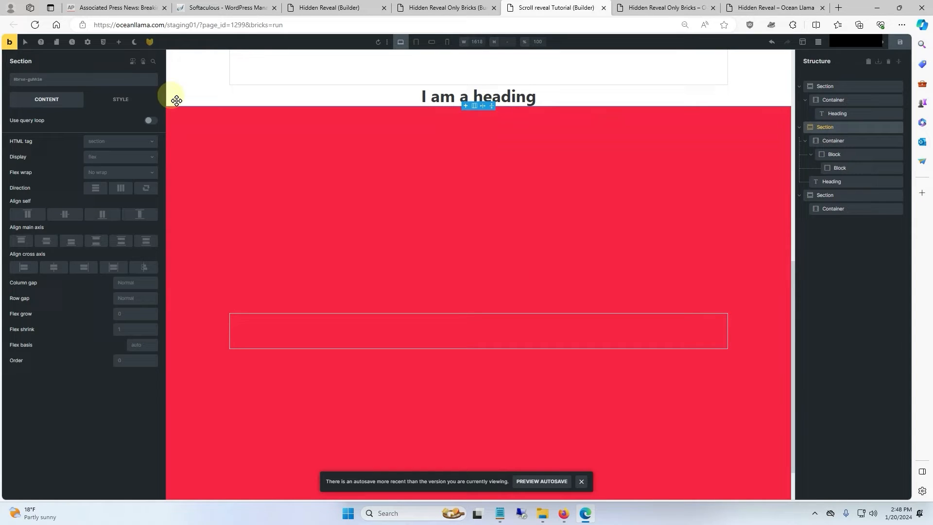
{"action": "left_click", "coordinate": [120, 99]}
{"action": "type", "text": "100"}
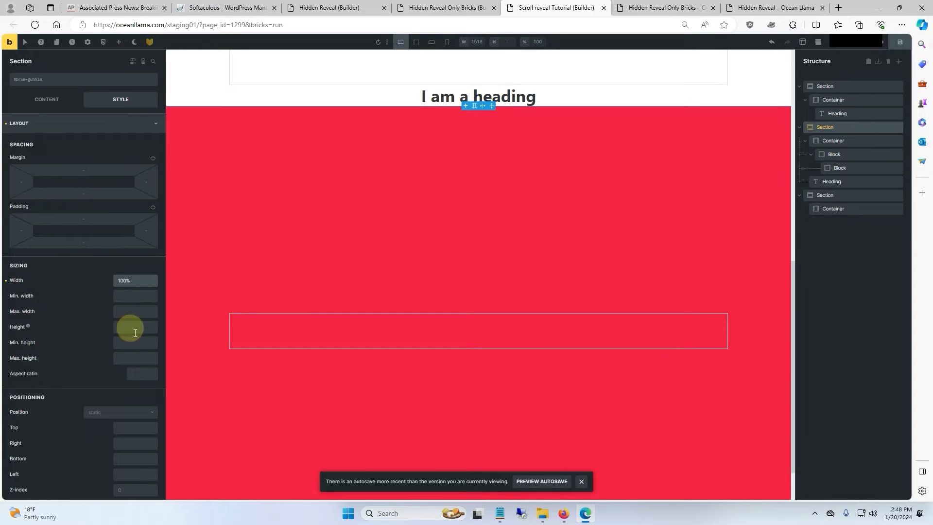
{"action": "type", "text": "50vh"}
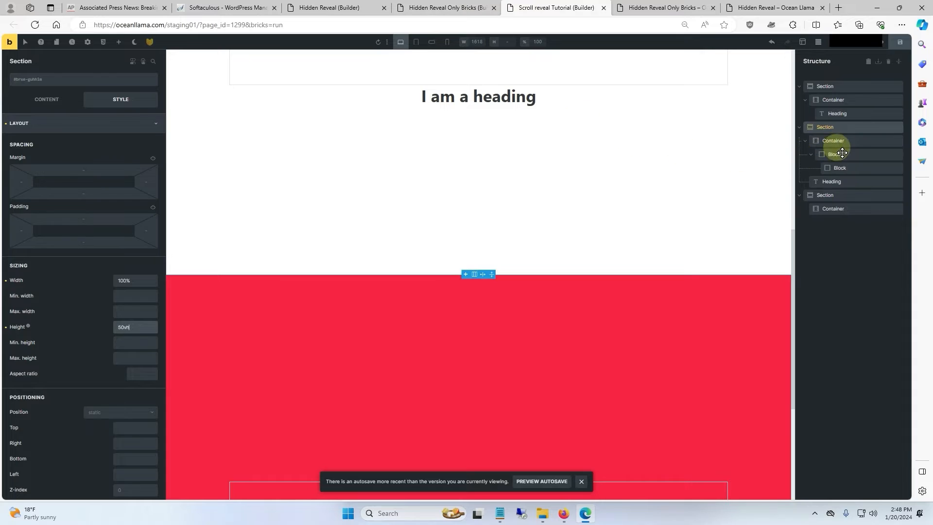
{"action": "left_click", "coordinate": [833, 140]}
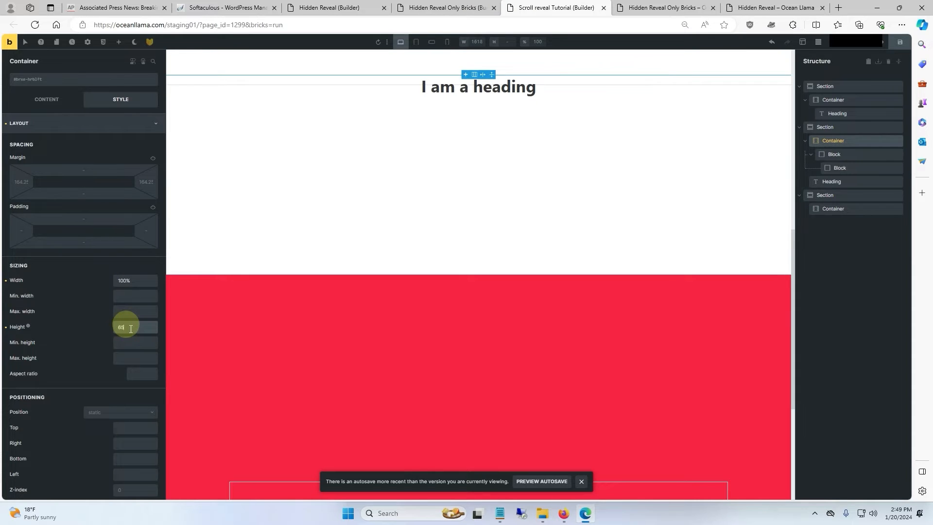
{"action": "type", "text": "65vh"}
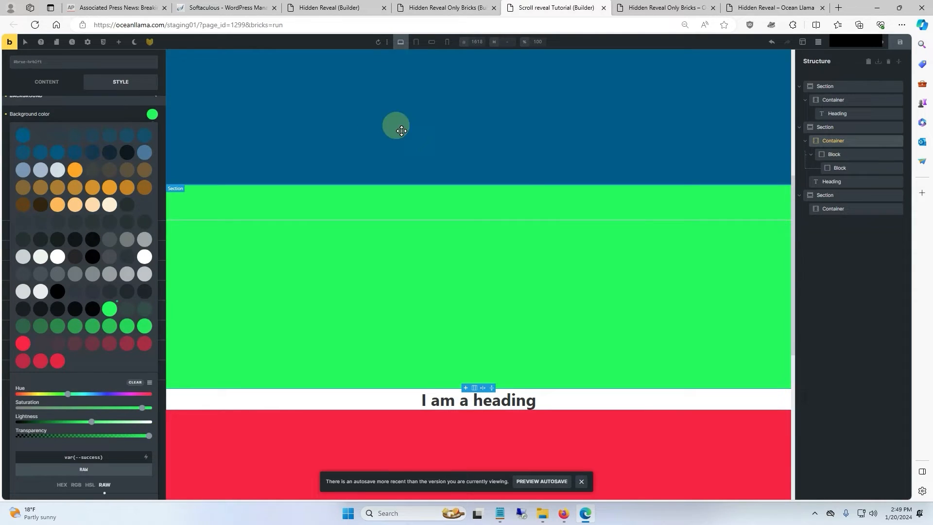
Give the inner block a 20vh height and sticky position with a top offset of 80.
{"action": "left_click", "coordinate": [834, 153]}
{"action": "type", "text": "20"}
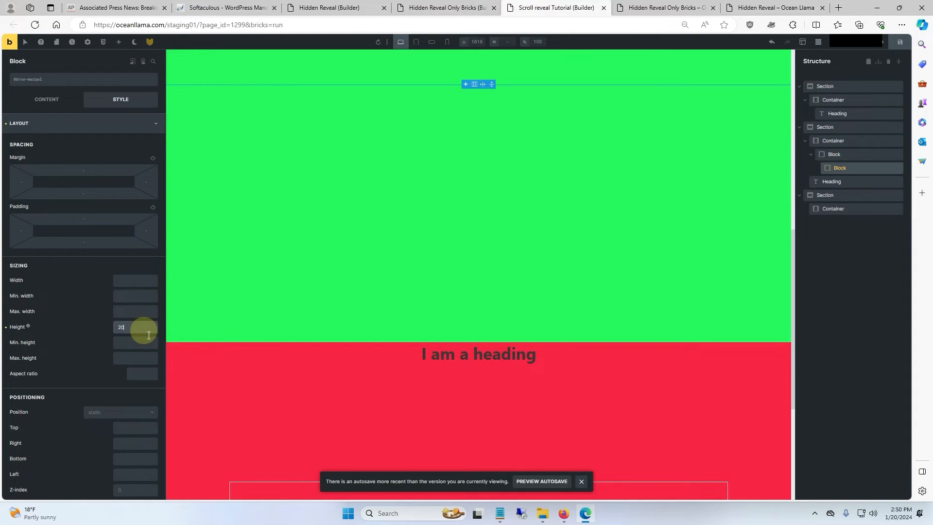
{"action": "left_click", "coordinate": [121, 412]}
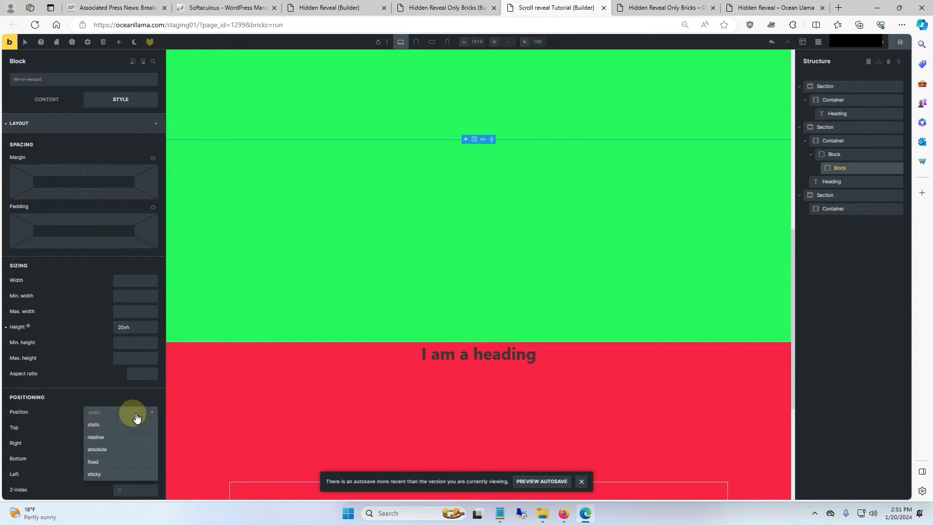
{"action": "left_click", "coordinate": [93, 475]}
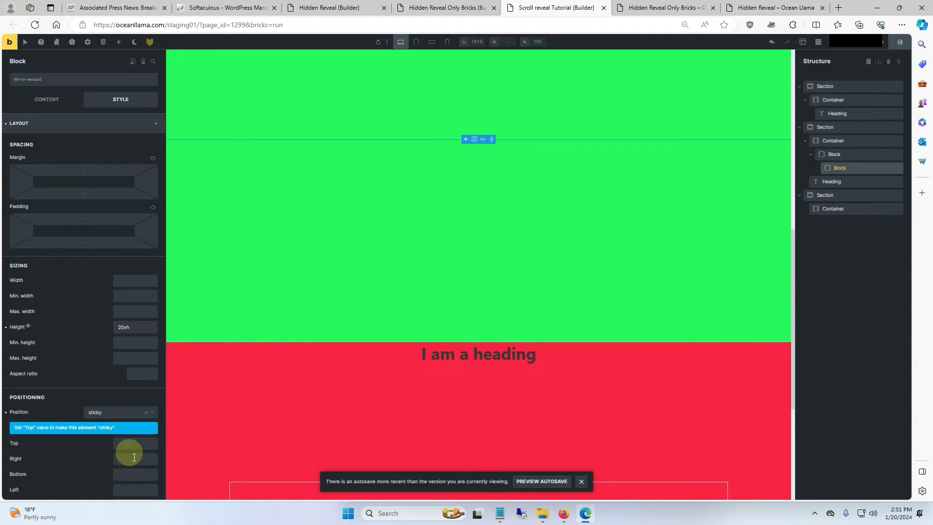
{"action": "left_click", "coordinate": [136, 444]}
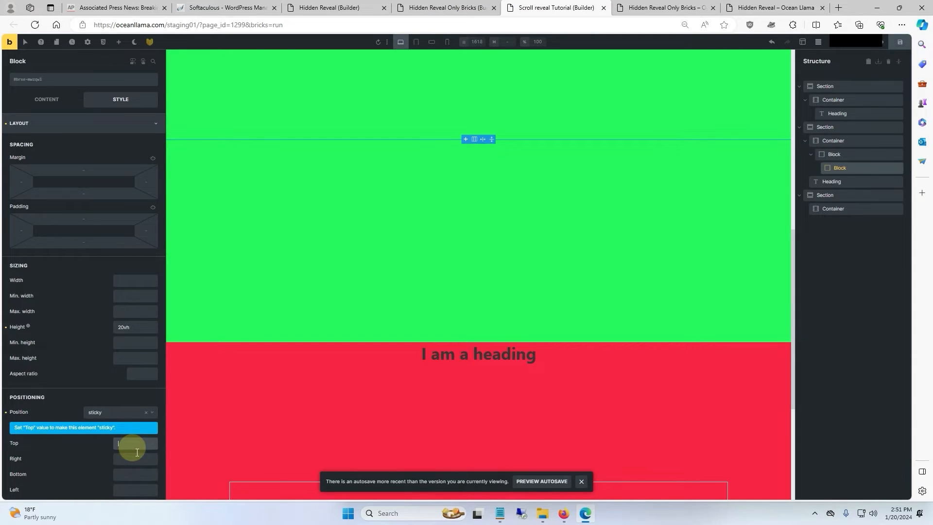
{"action": "type", "text": "80"}
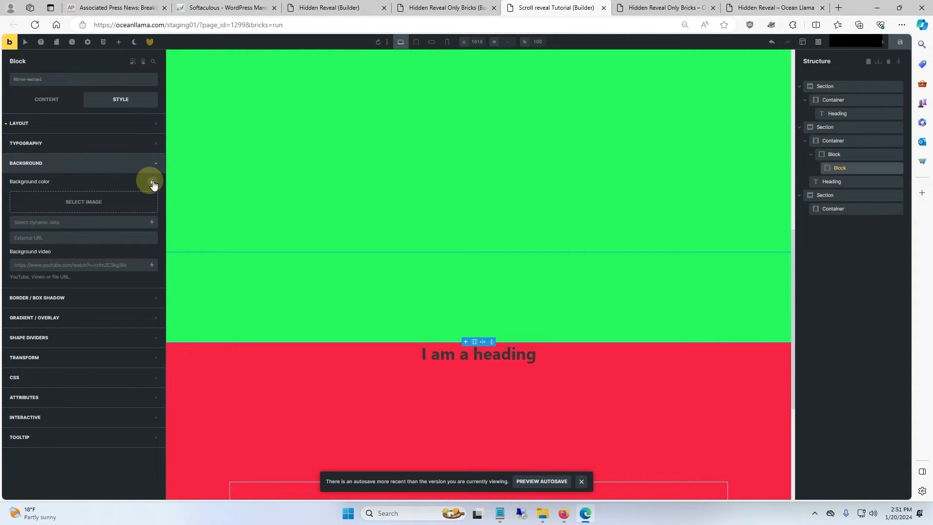
Give the sticky inner block a white background and select the heading for styling.
{"action": "left_click", "coordinate": [152, 181]}
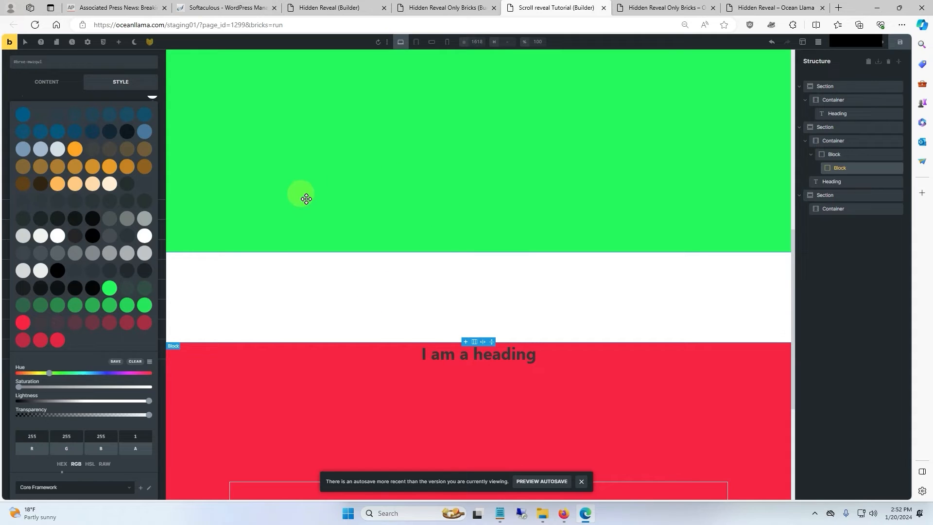
{"action": "left_click", "coordinate": [840, 167]}
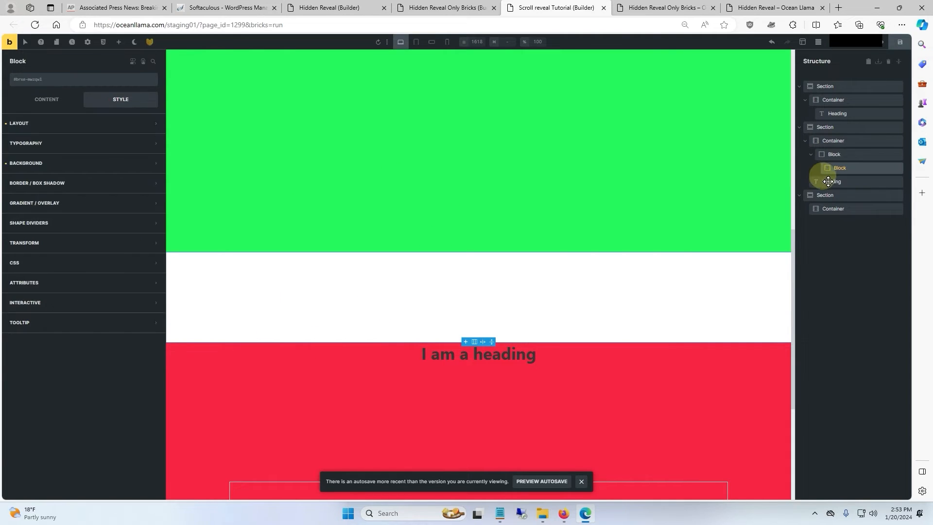
{"action": "left_click", "coordinate": [832, 181]}
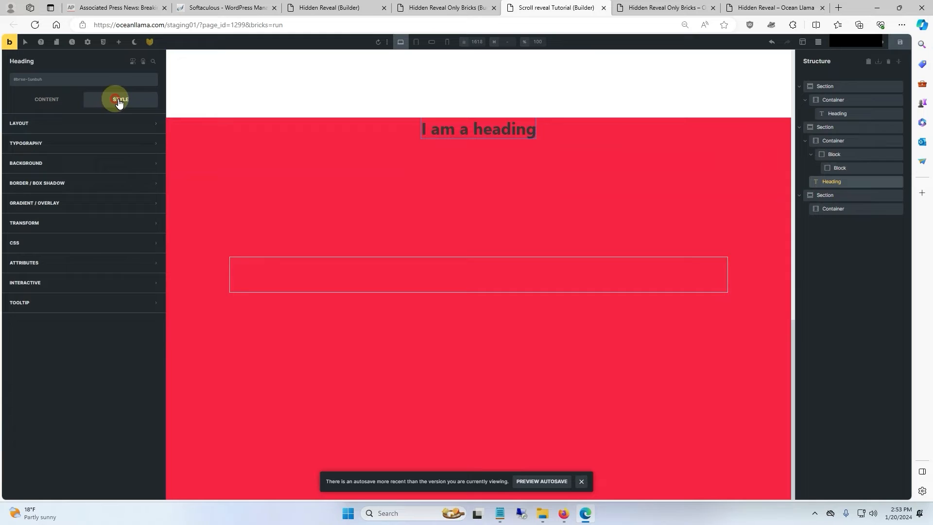
{"action": "left_click", "coordinate": [120, 99]}
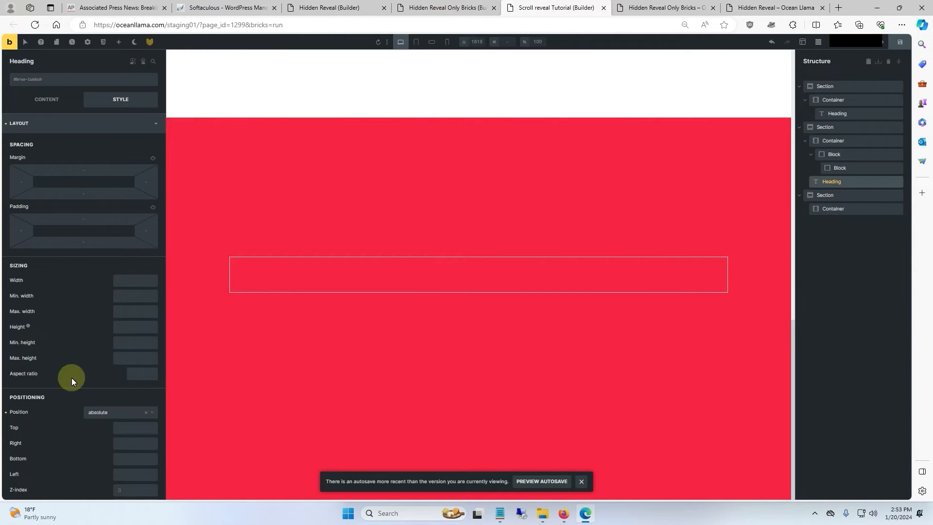
Set the absolutely positioned heading's top offset to 35%.
{"action": "left_click", "coordinate": [135, 427]}
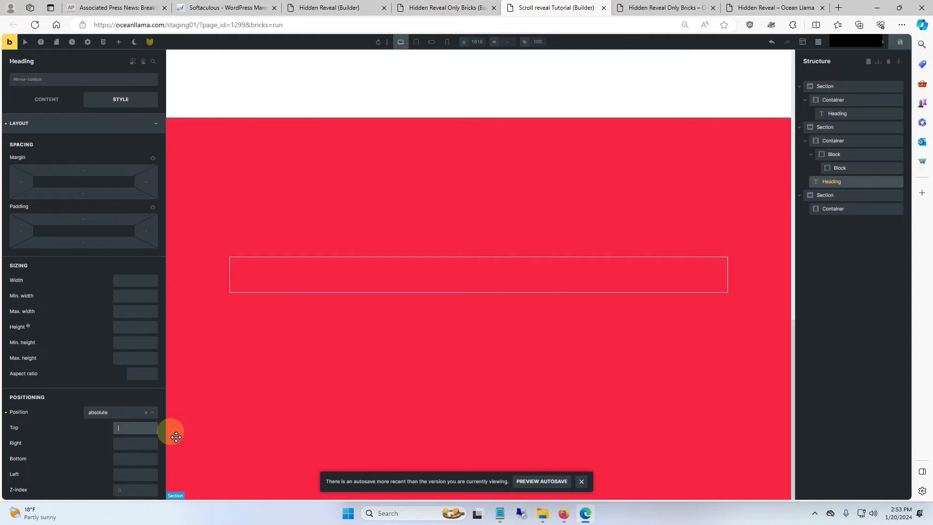
{"action": "type", "text": "35%"}
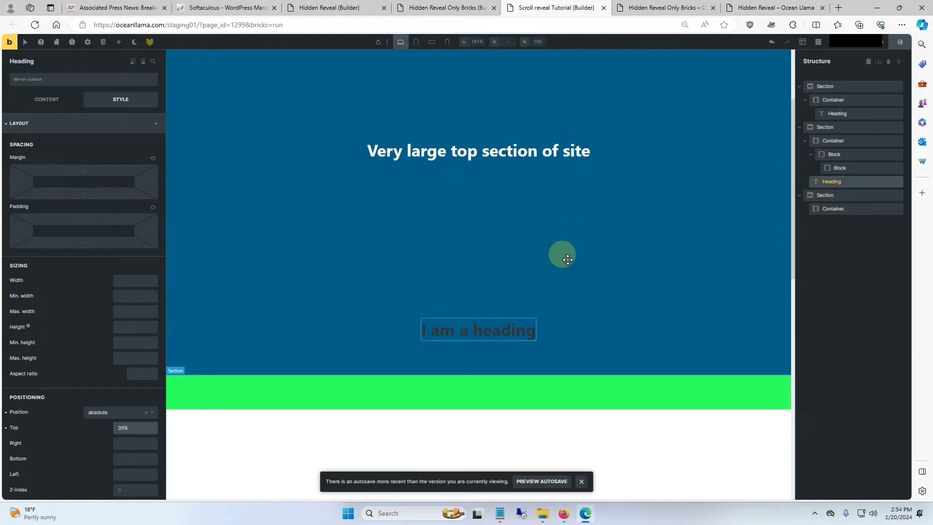
{"action": "scroll", "scroll_direction": "down", "scroll_amount": 3}
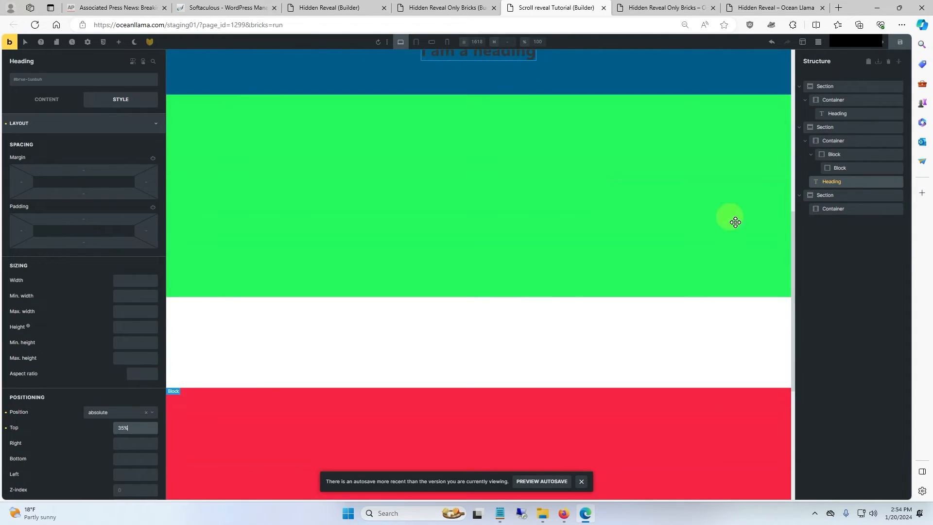
Give the red last section a -95 top margin, relative position and z-index 3.
{"action": "right_click", "coordinate": [834, 208]}
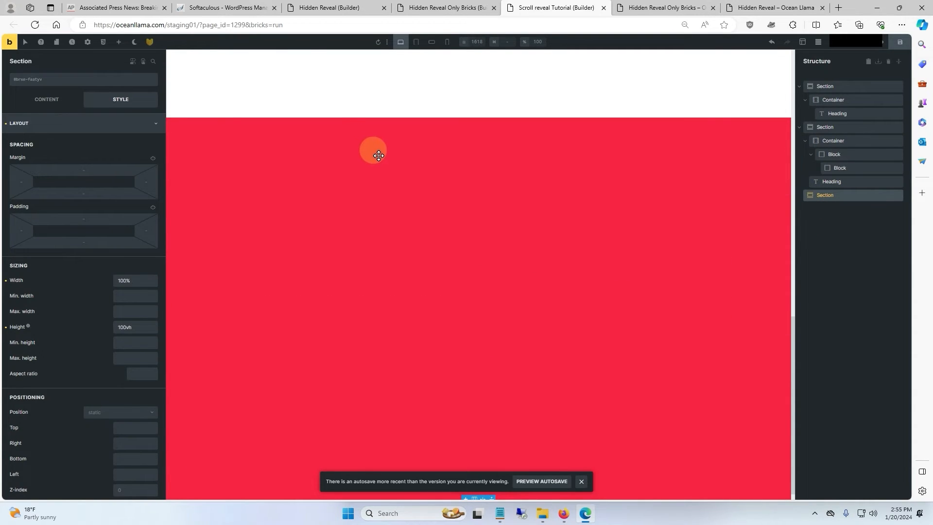
{"action": "mouse_move", "coordinate": [92, 170]}
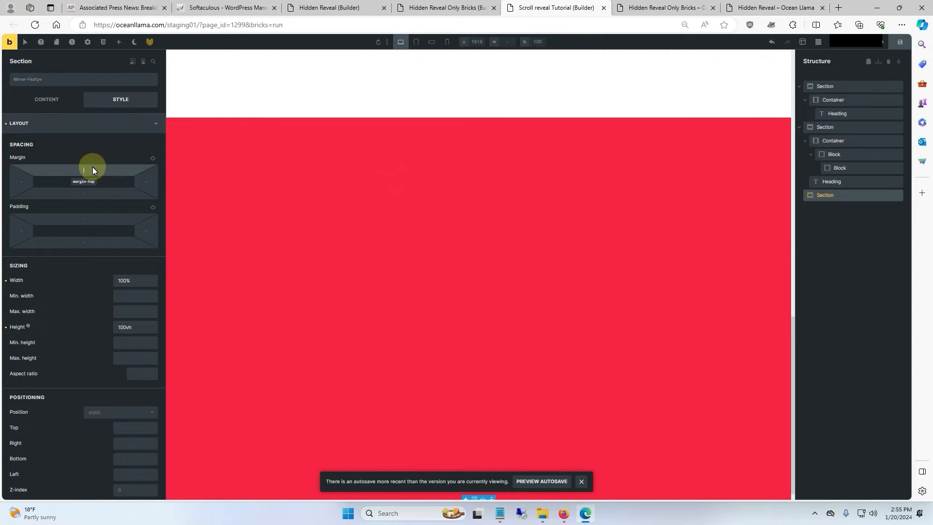
{"action": "left_click", "coordinate": [84, 176]}
{"action": "type", "text": "-95"}
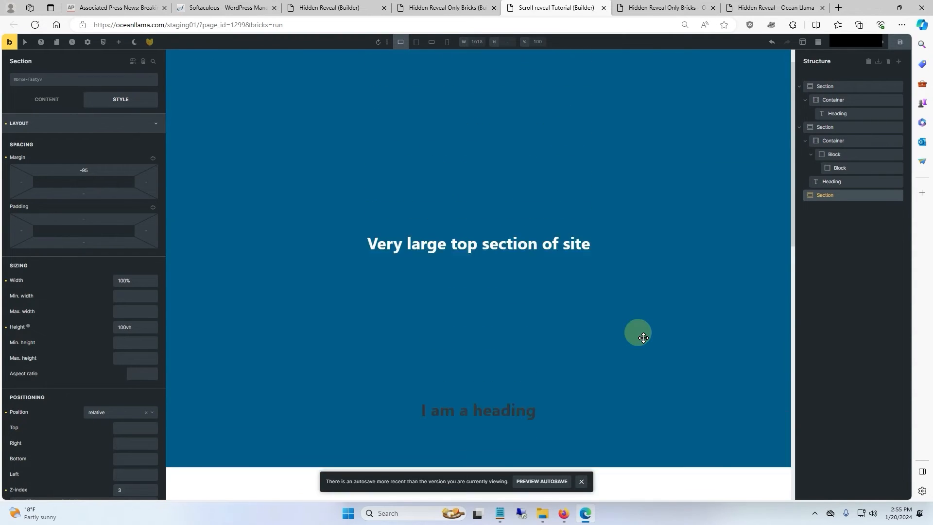
{"action": "scroll", "scroll_direction": "down", "scroll_amount": 3}
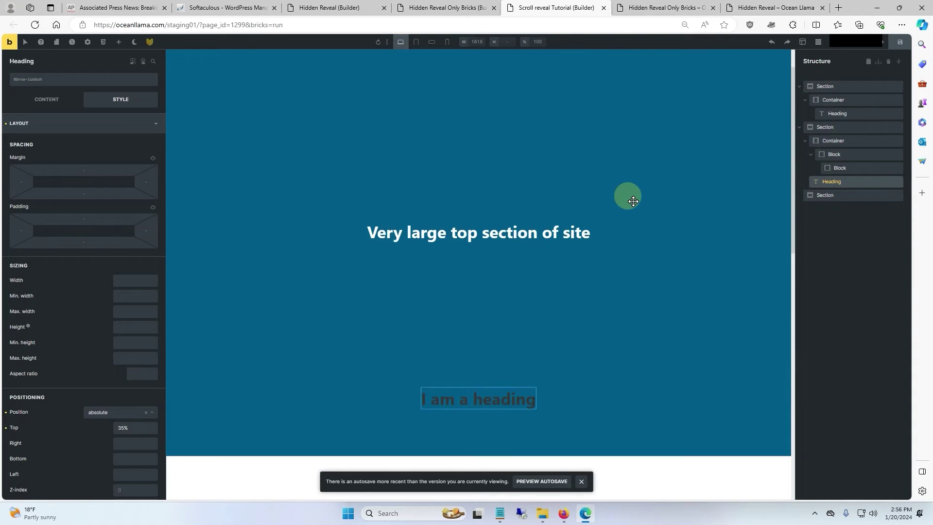
Set the heading's Positioning Top to 50% and scroll through the sections to check the reveal.
{"action": "scroll", "scroll_direction": "down", "scroll_amount": 3}
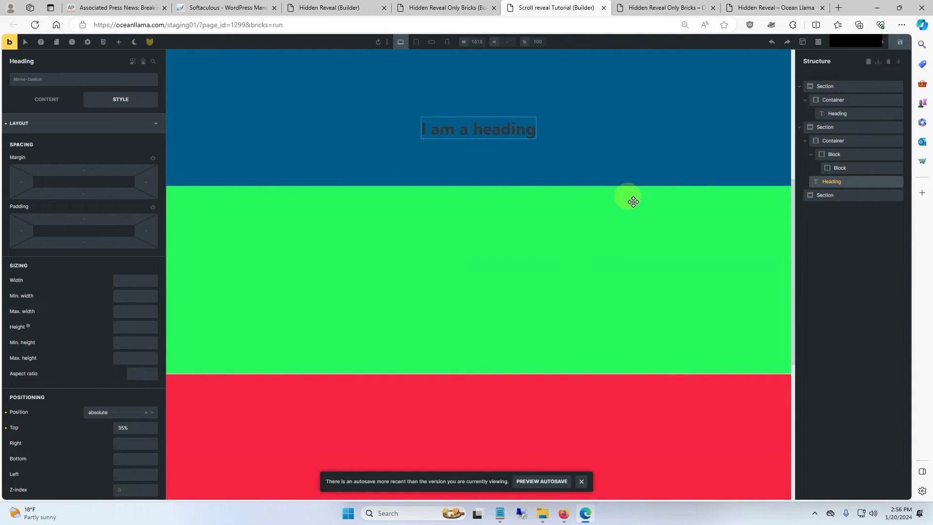
{"action": "mouse_move", "coordinate": [468, 372]}
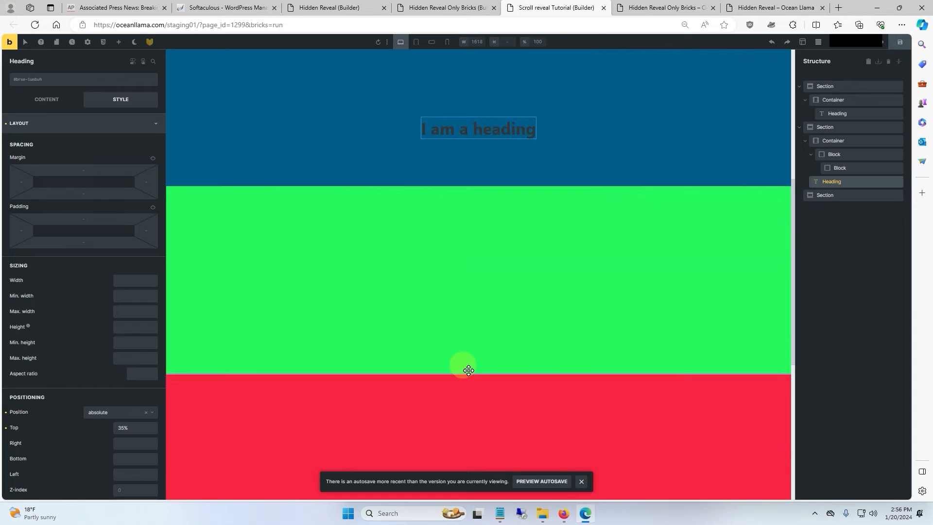
{"action": "mouse_move", "coordinate": [346, 259]}
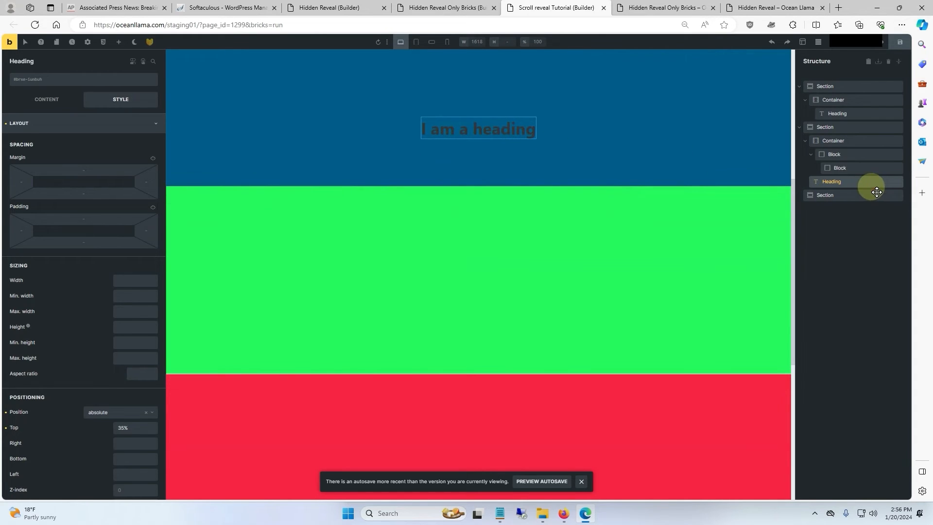
{"action": "left_click", "coordinate": [135, 428]}
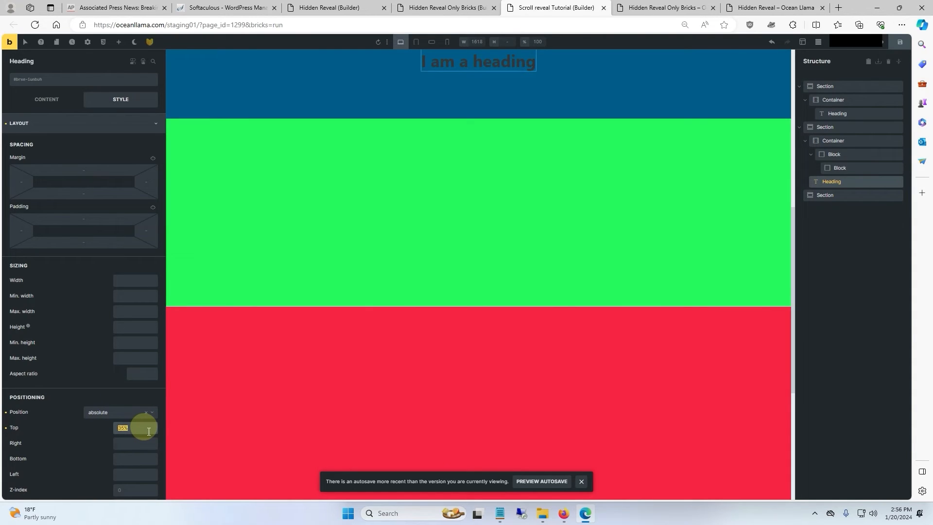
{"action": "type", "text": "50%"}
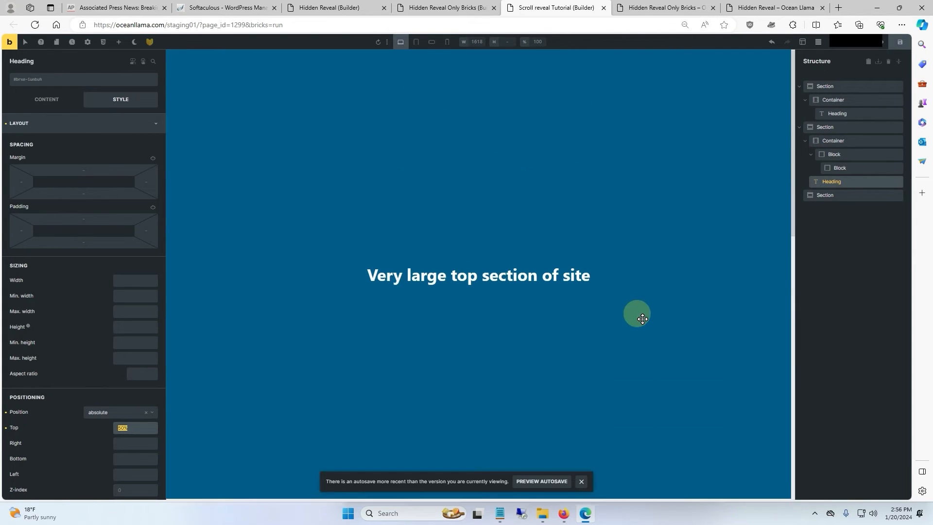
{"action": "scroll", "scroll_direction": "down", "scroll_amount": 3}
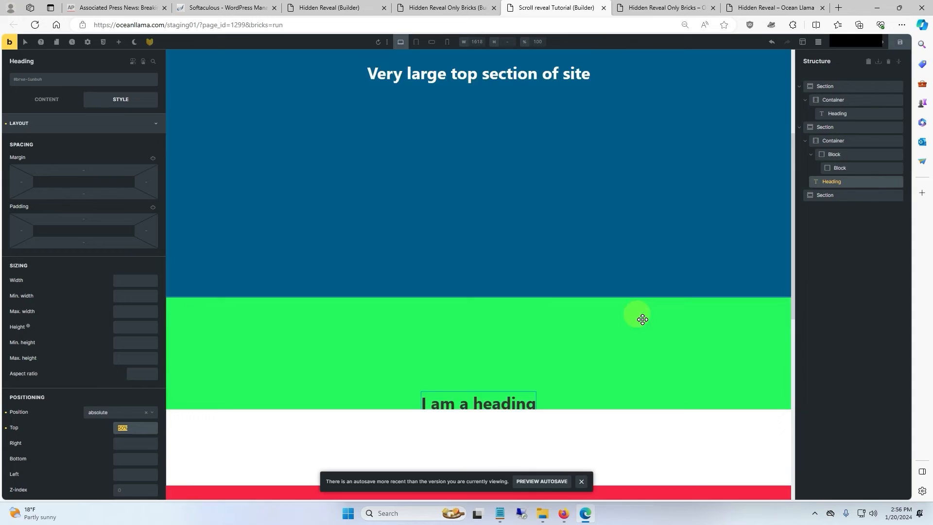
{"action": "scroll", "scroll_direction": "down", "scroll_amount": 3}
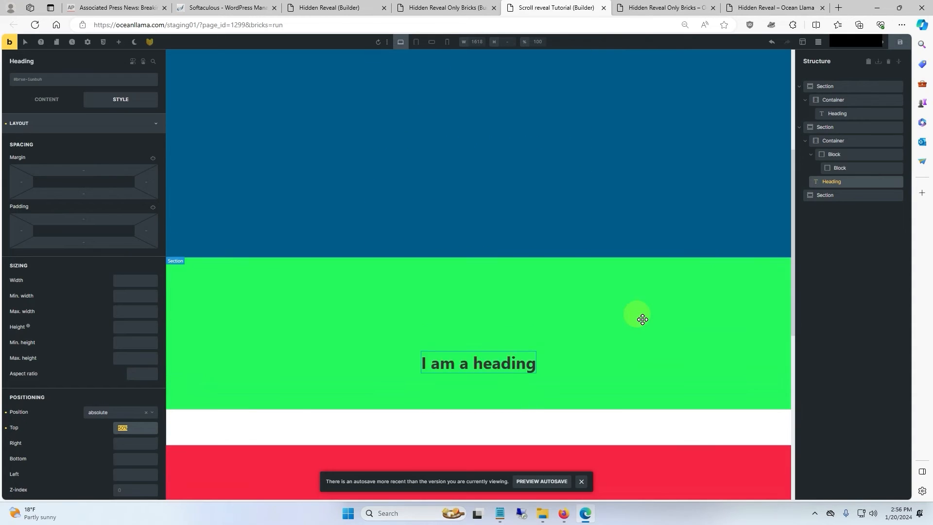
{"action": "scroll", "scroll_direction": "down", "scroll_amount": 3}
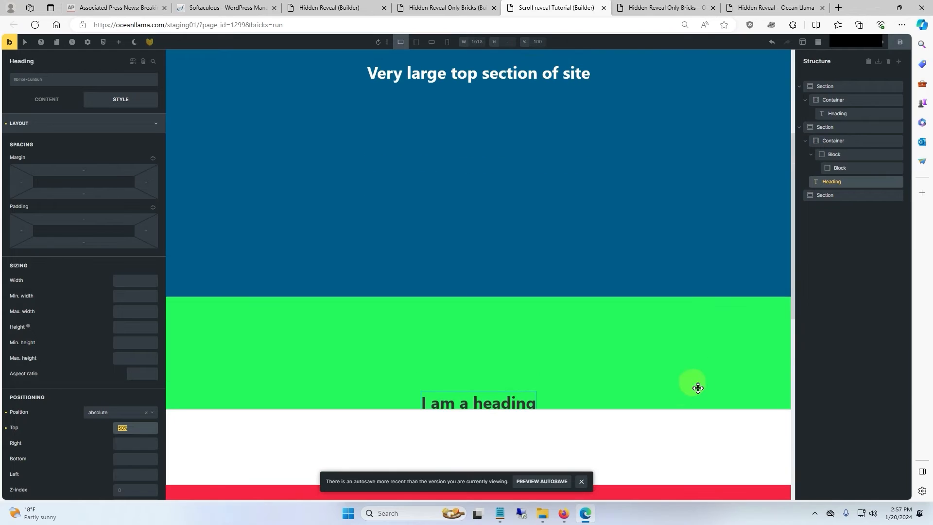
{"action": "scroll", "scroll_direction": "down", "scroll_amount": 3}
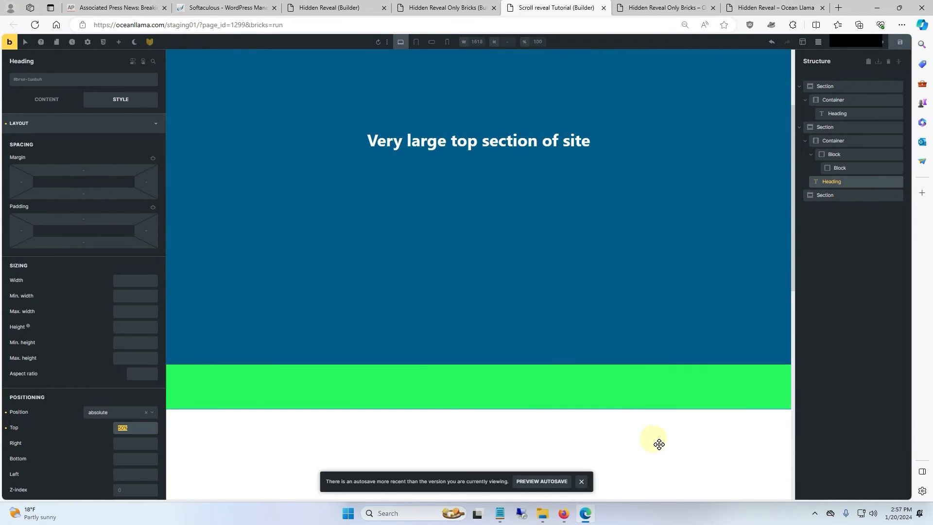
Pick the red swatch as the inner sticky block's background colour and scroll to review.
{"action": "left_click", "coordinate": [840, 167]}
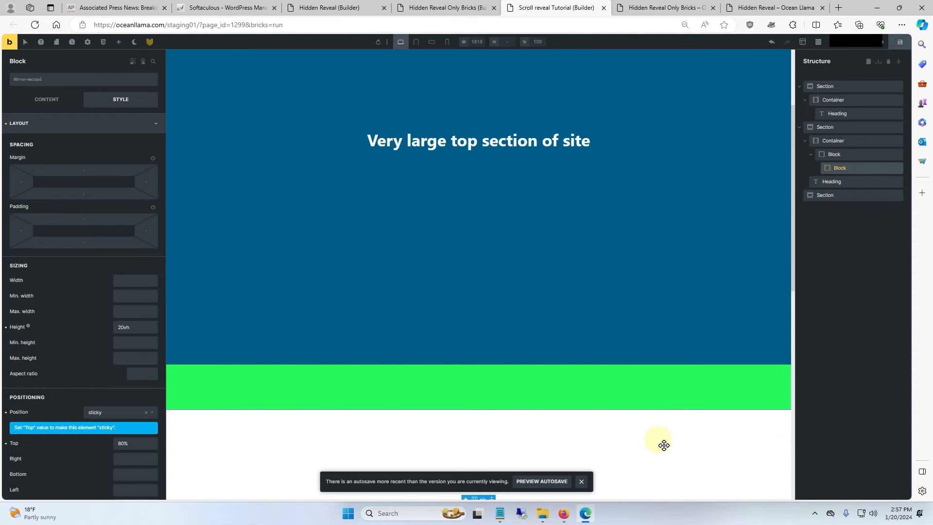
{"action": "left_click", "coordinate": [19, 123]}
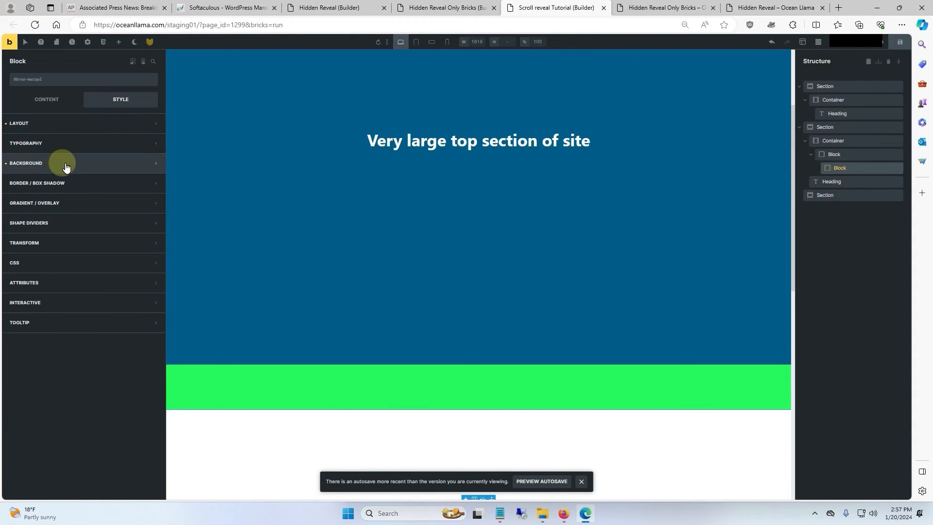
{"action": "left_click", "coordinate": [25, 164]}
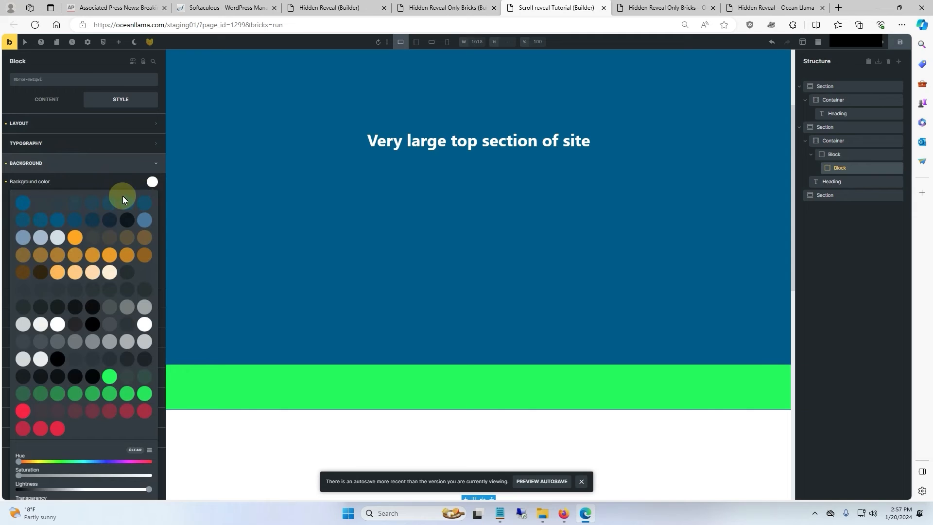
{"action": "left_click", "coordinate": [22, 411]}
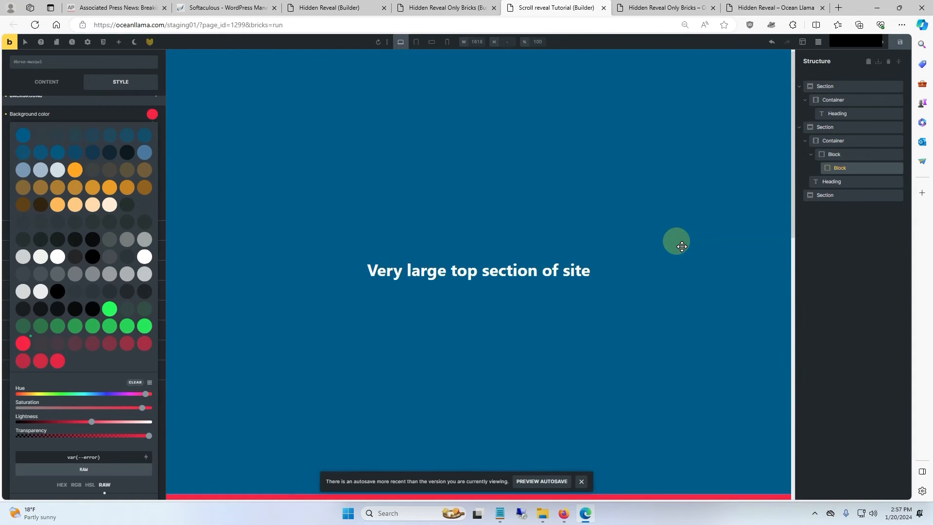
{"action": "scroll", "scroll_direction": "down", "scroll_amount": 3}
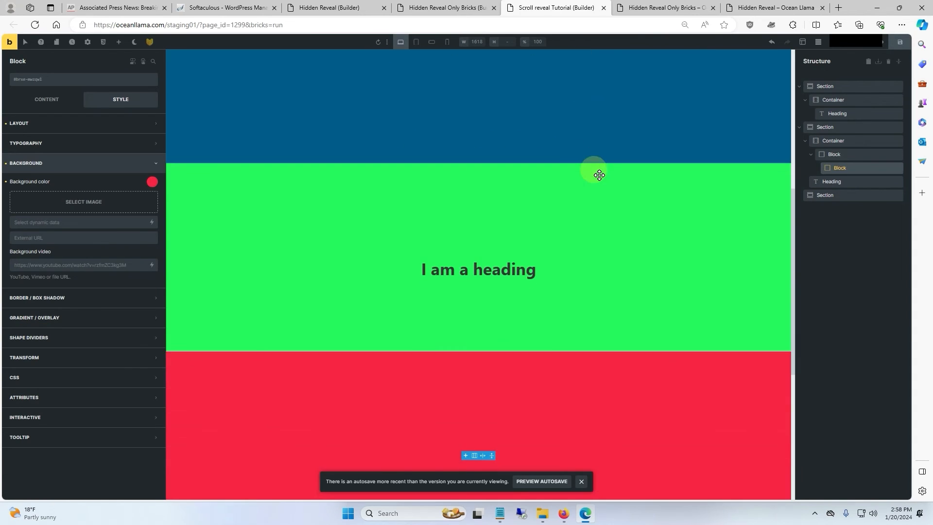
{"action": "scroll", "scroll_direction": "down", "scroll_amount": 3}
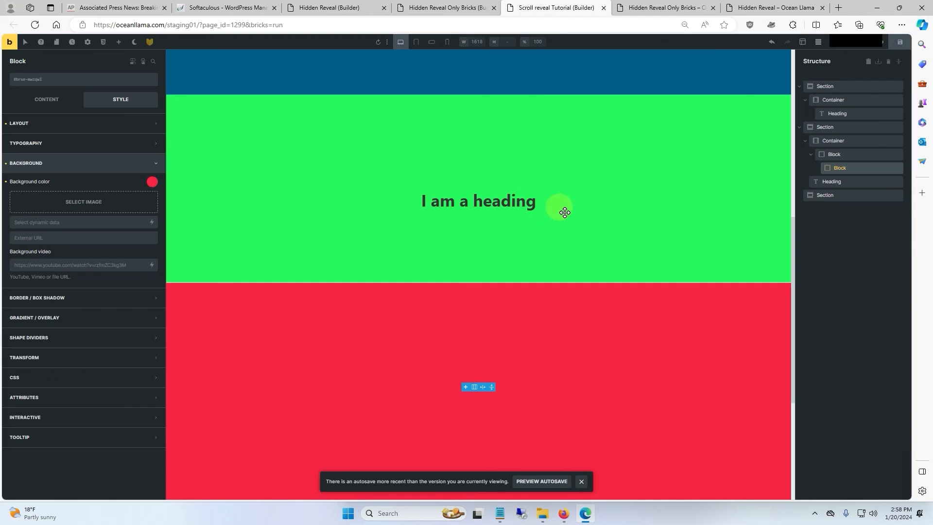
{"action": "mouse_move", "coordinate": [569, 208]}
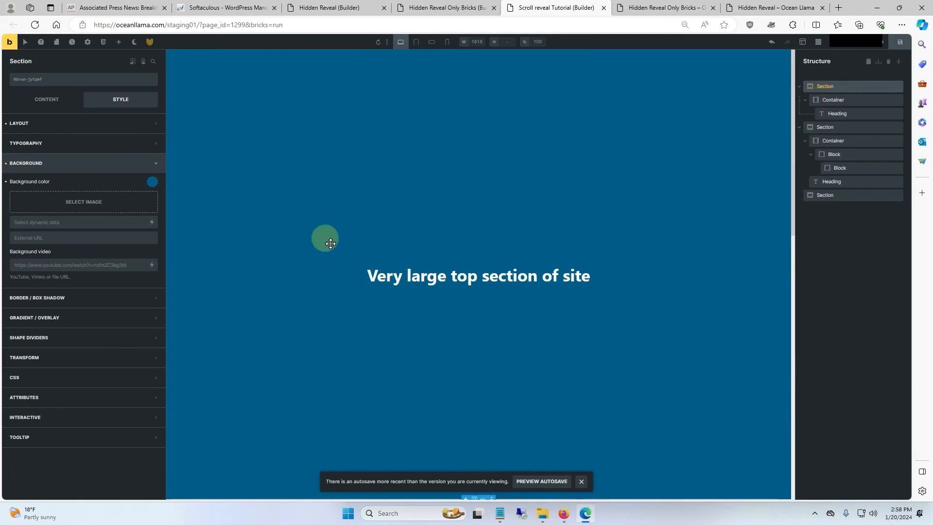
Inspect the blue top section and scroll while the heading's top offset is moved to 65%.
{"action": "left_click", "coordinate": [19, 123]}
{"action": "type", "text": "200vh"}
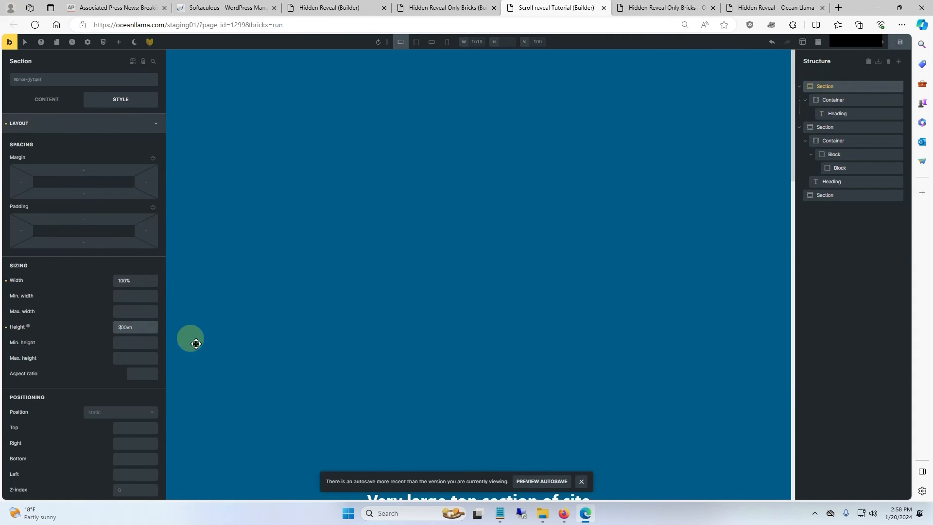
{"action": "scroll", "scroll_direction": "down", "scroll_amount": 3}
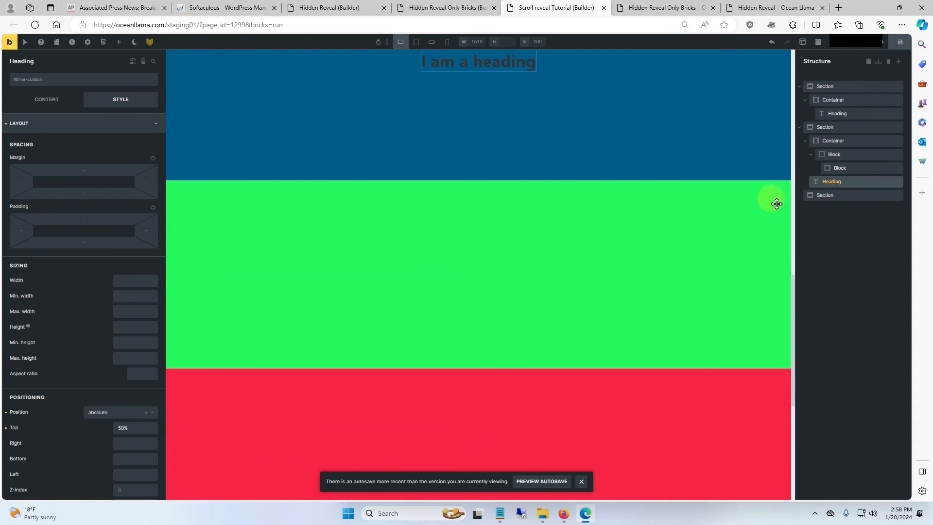
{"action": "mouse_move", "coordinate": [32, 428]}
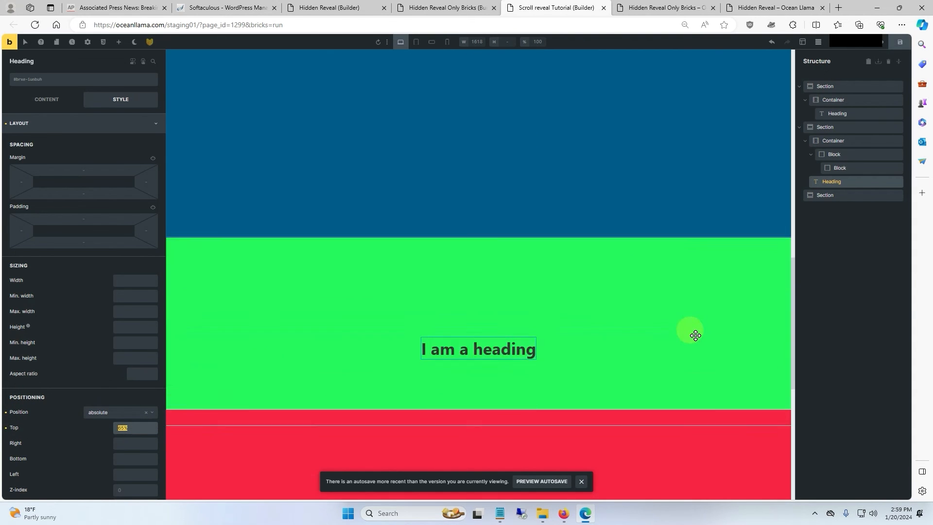
{"action": "scroll", "scroll_direction": "down", "scroll_amount": 3}
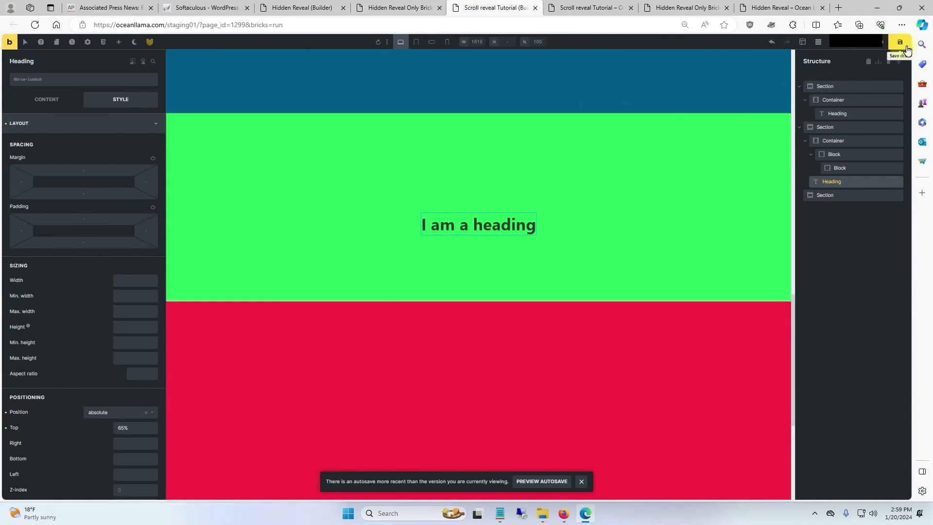
Save the Bricks page and close the small Edge preview window.
{"action": "left_click", "coordinate": [587, 8]}
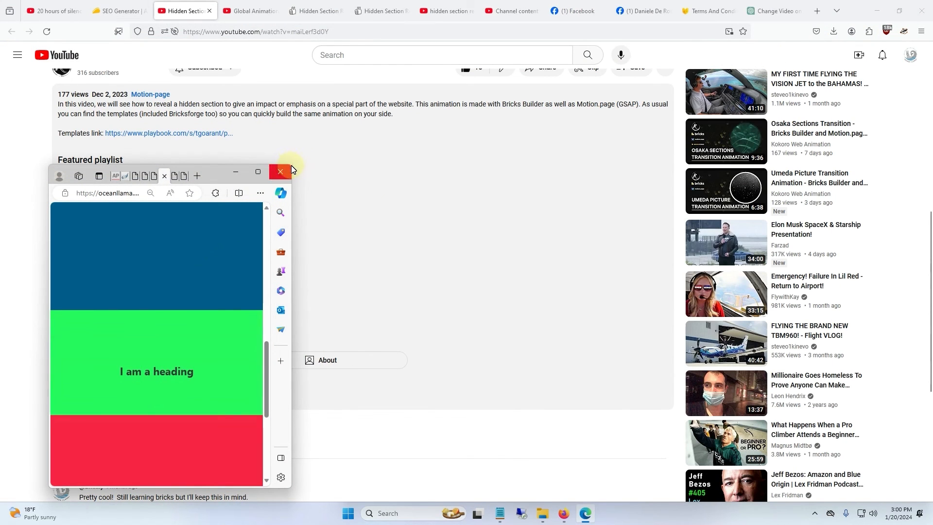
{"action": "left_click", "coordinate": [257, 171]}
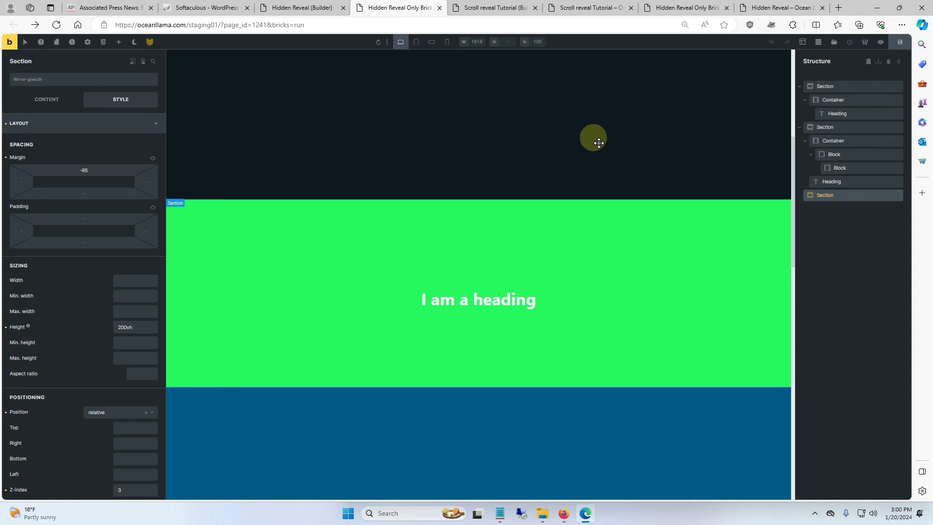
{"action": "mouse_move", "coordinate": [599, 131]}
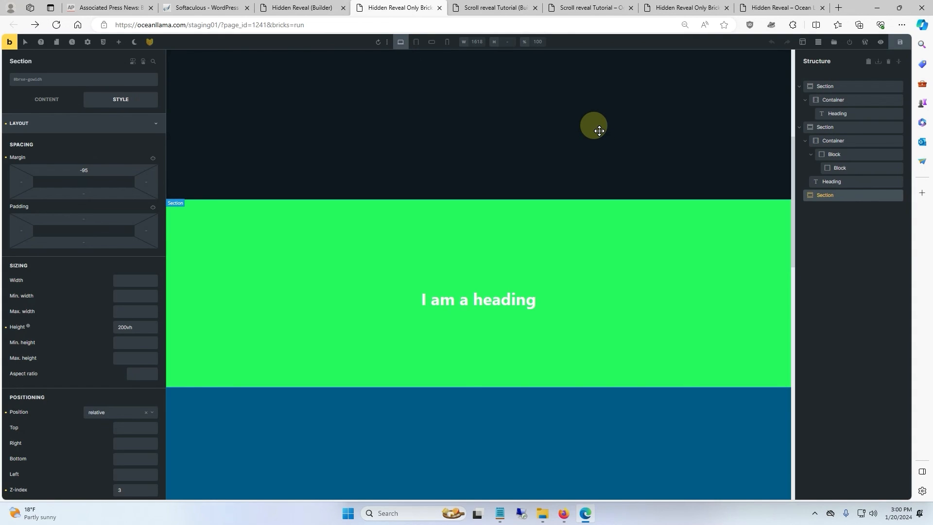